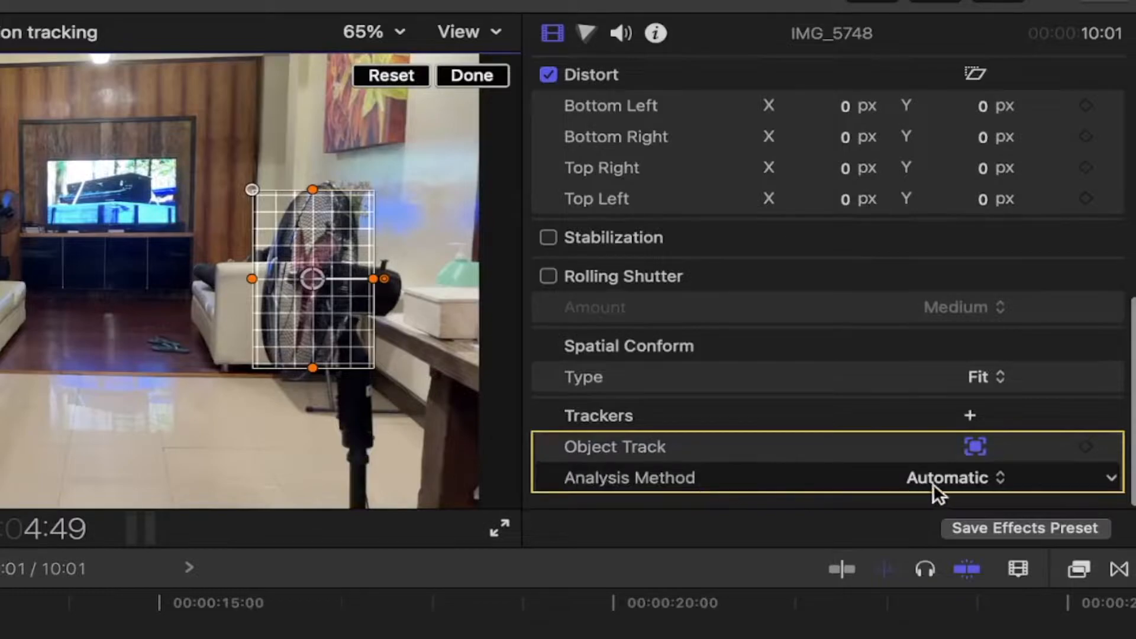
Step: Set the fan tracker's Analysis Method to Point Cloud in the Inspector
left_click(949, 477)
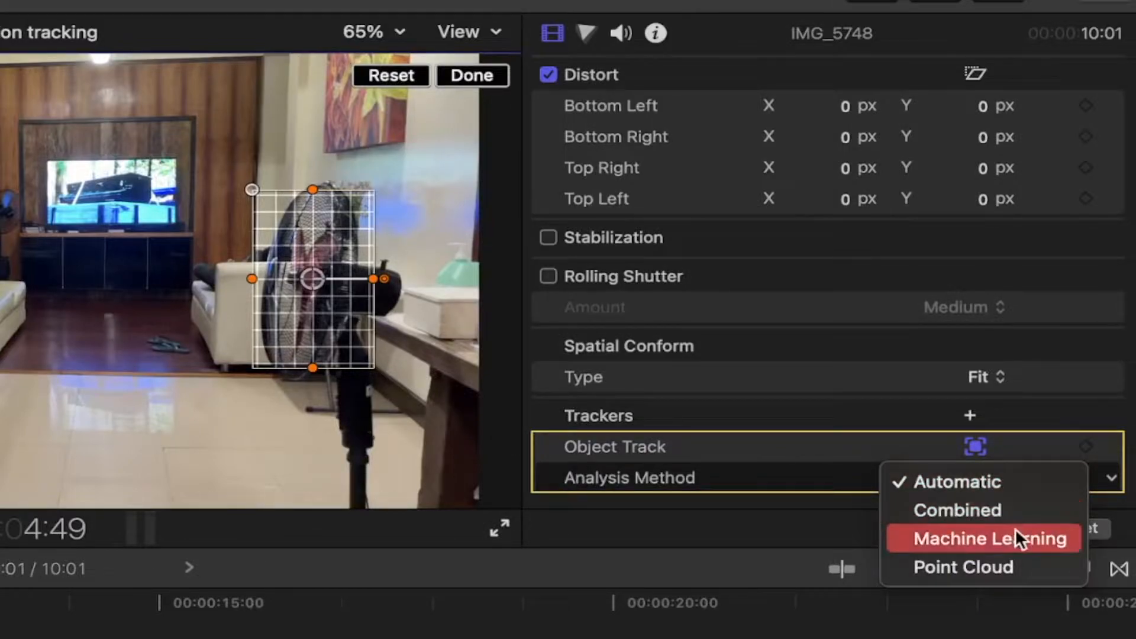
mouse_move(961, 567)
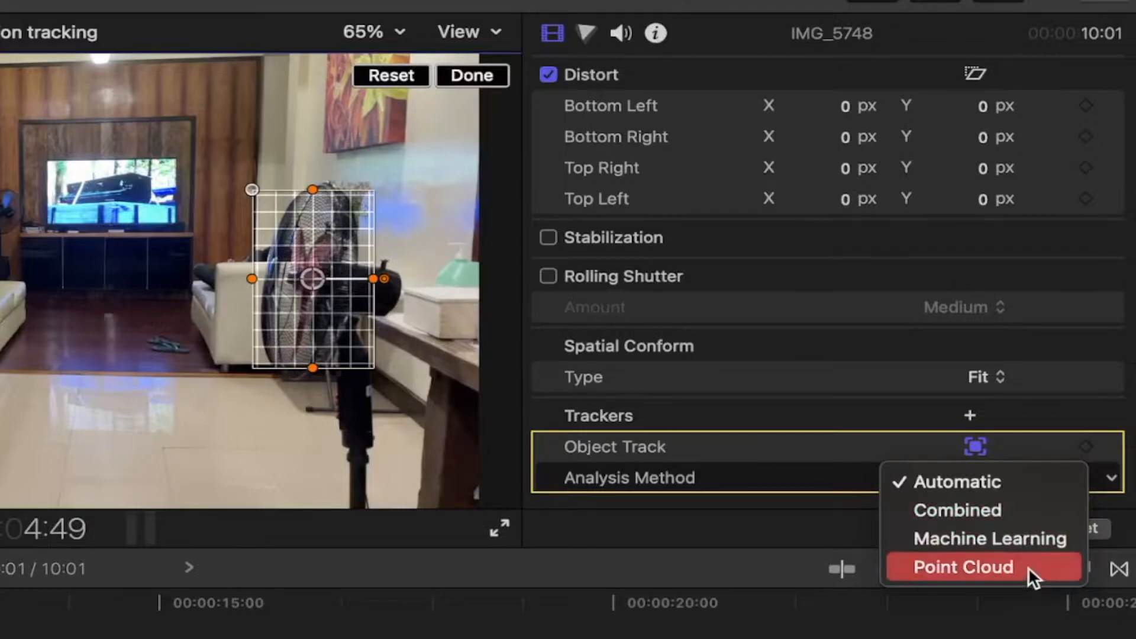
left_click(955, 510)
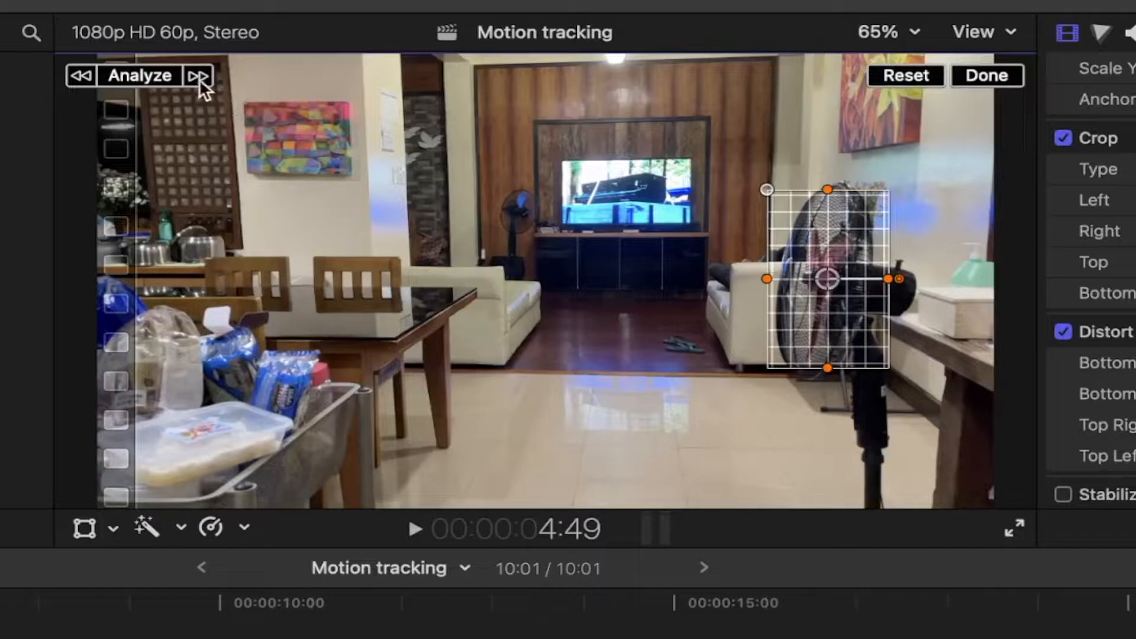
mouse_move(141, 76)
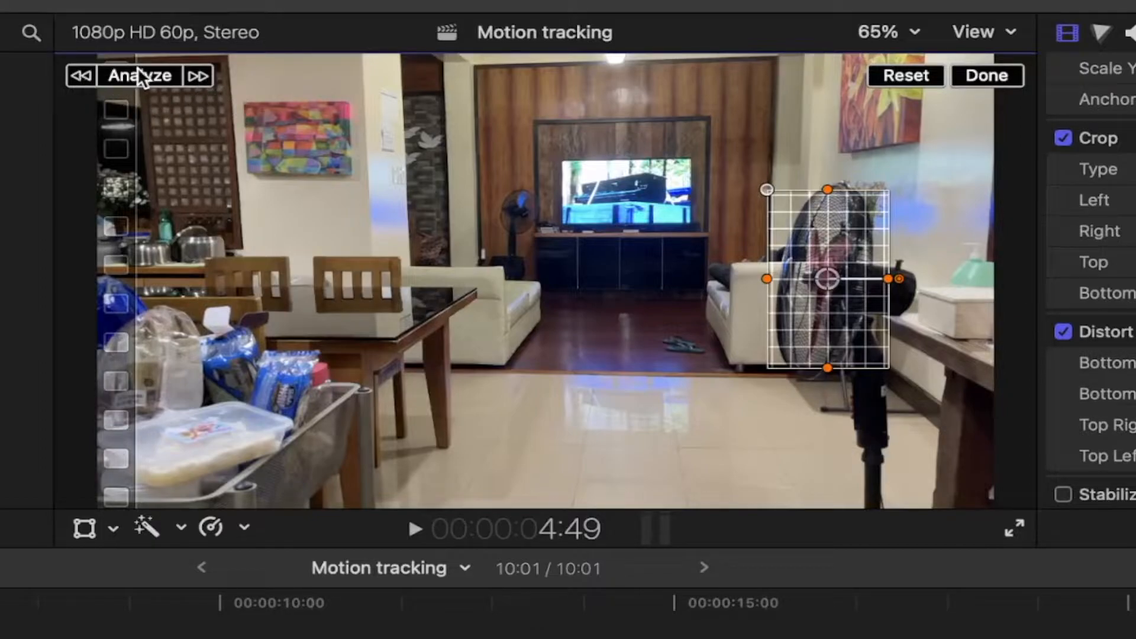
Step: Analyze the Object Track so the tracking box follows the fan
left_click(140, 76)
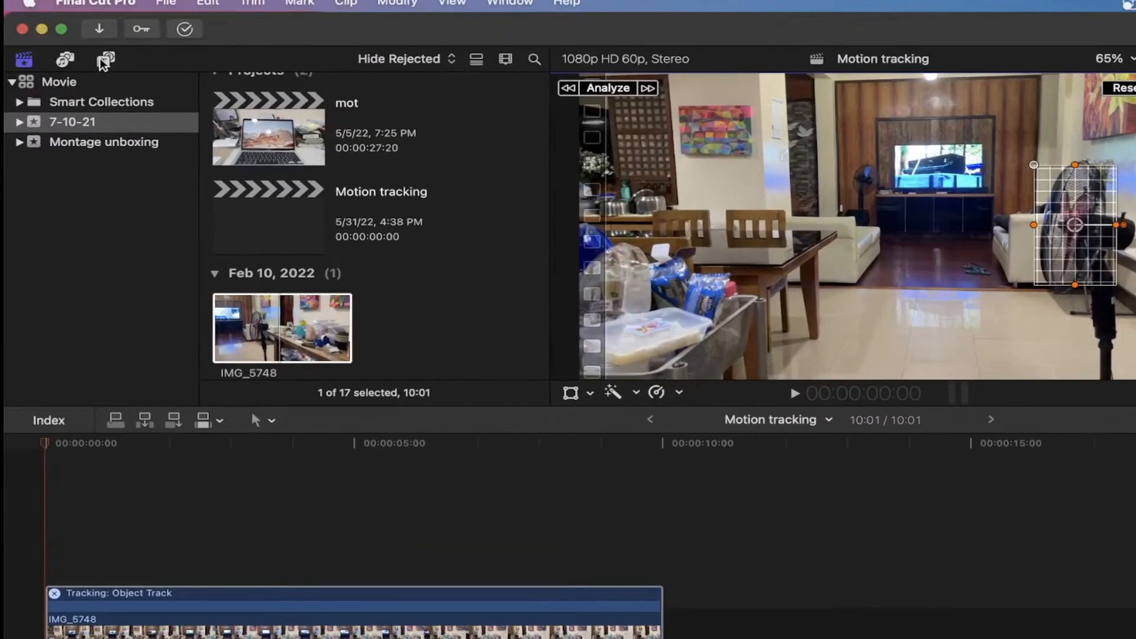
Step: Add a 'FAN' title from Titles and Generators and drag it above the fan's head
left_click(105, 59)
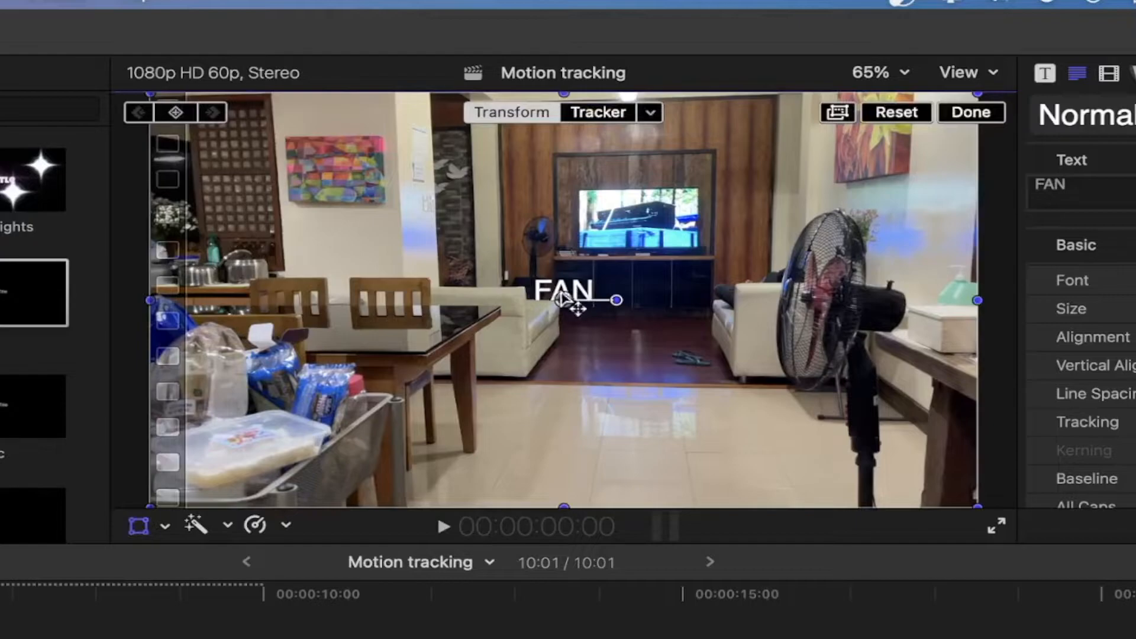
left_click_drag(566, 290, 840, 211)
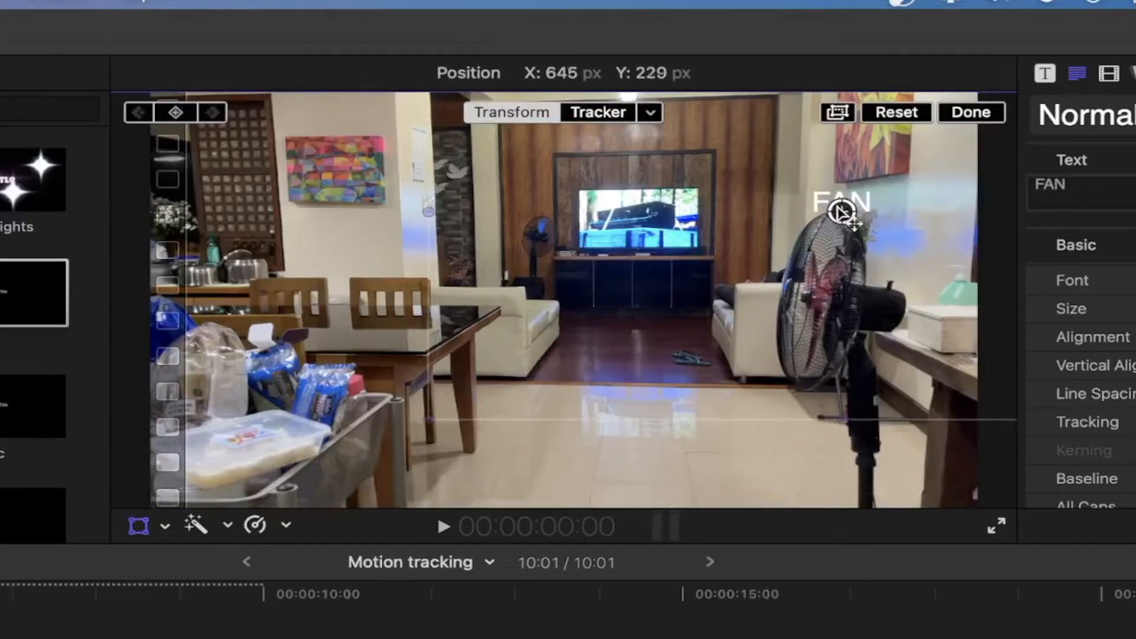
left_click(597, 113)
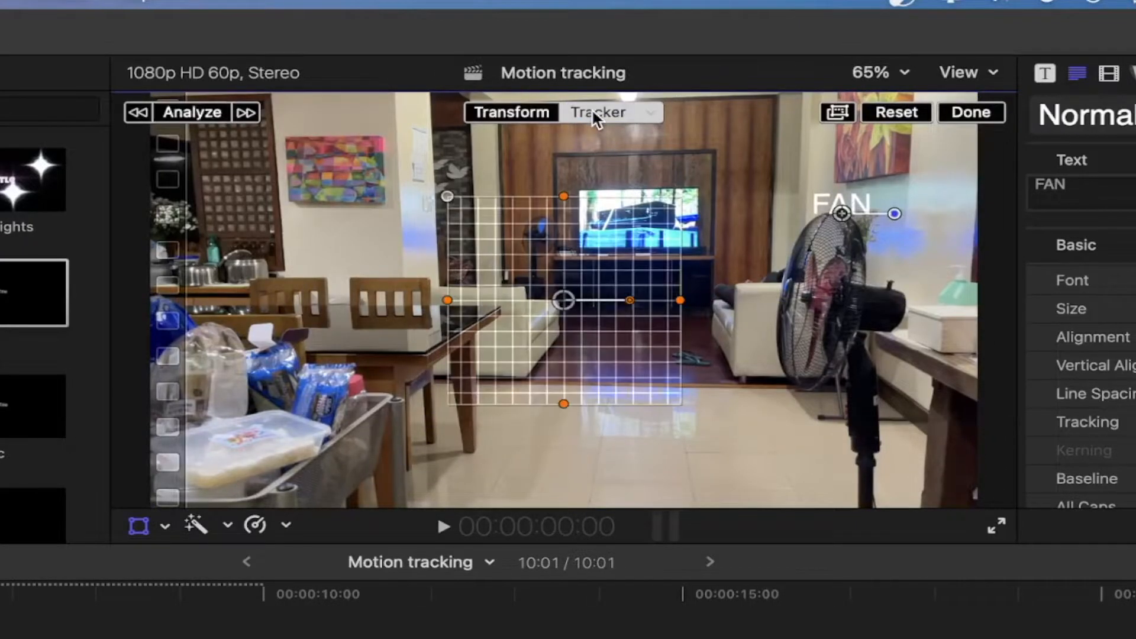
Step: Set the FAN title's Tracker Source to the fan's original Object Track
left_click(612, 113)
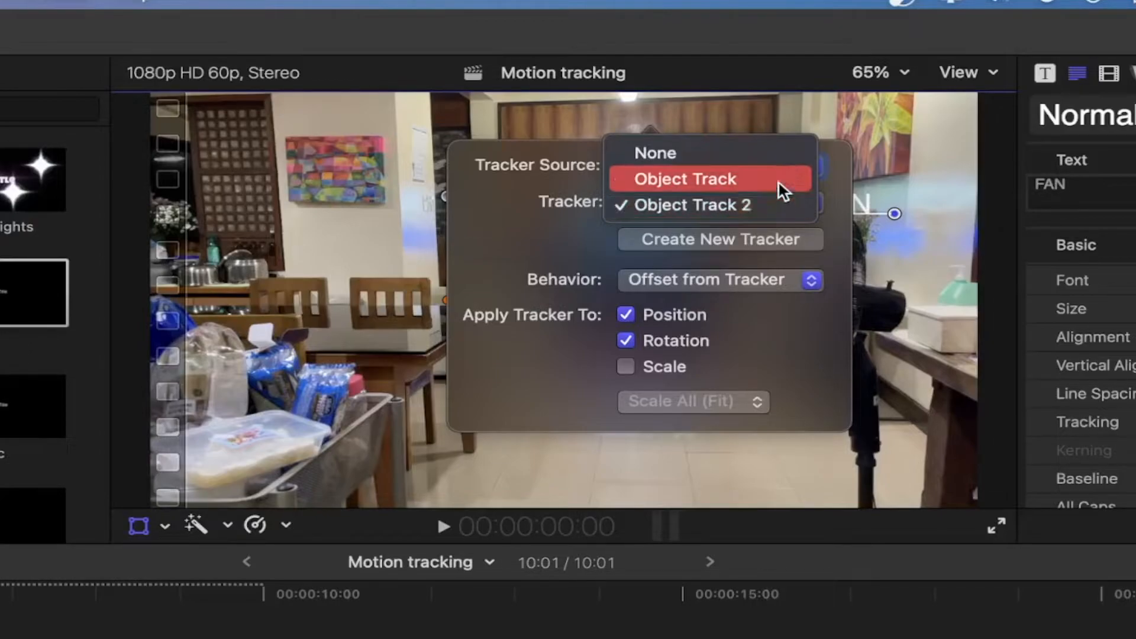
left_click(682, 178)
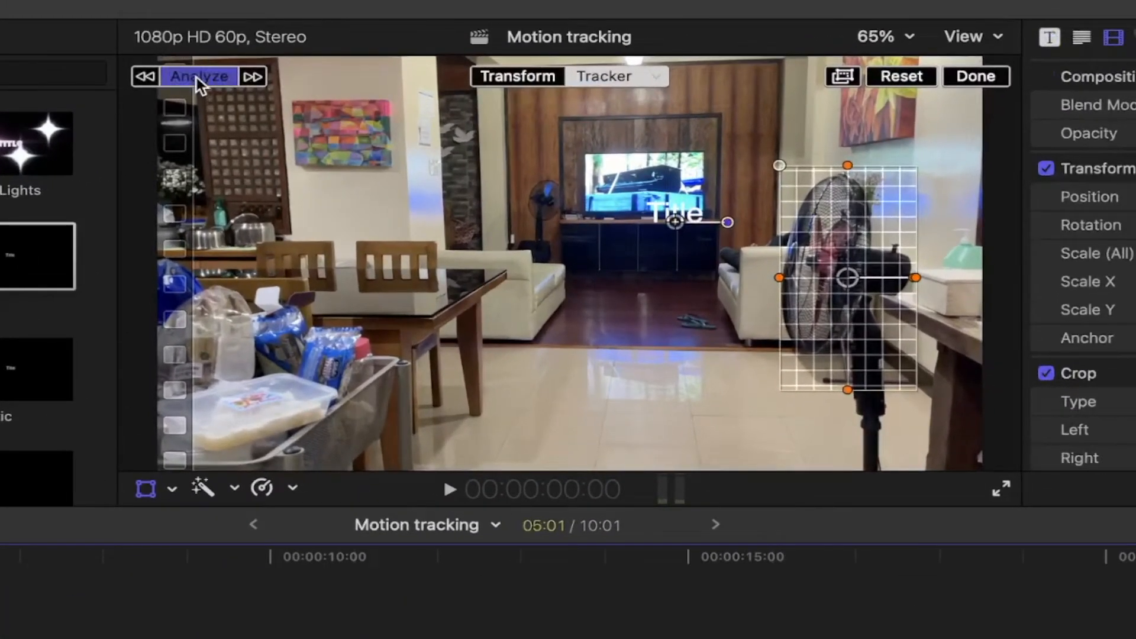
Step: Analyze the clip's movement with the Combined method so the title follows the fan
left_click(197, 76)
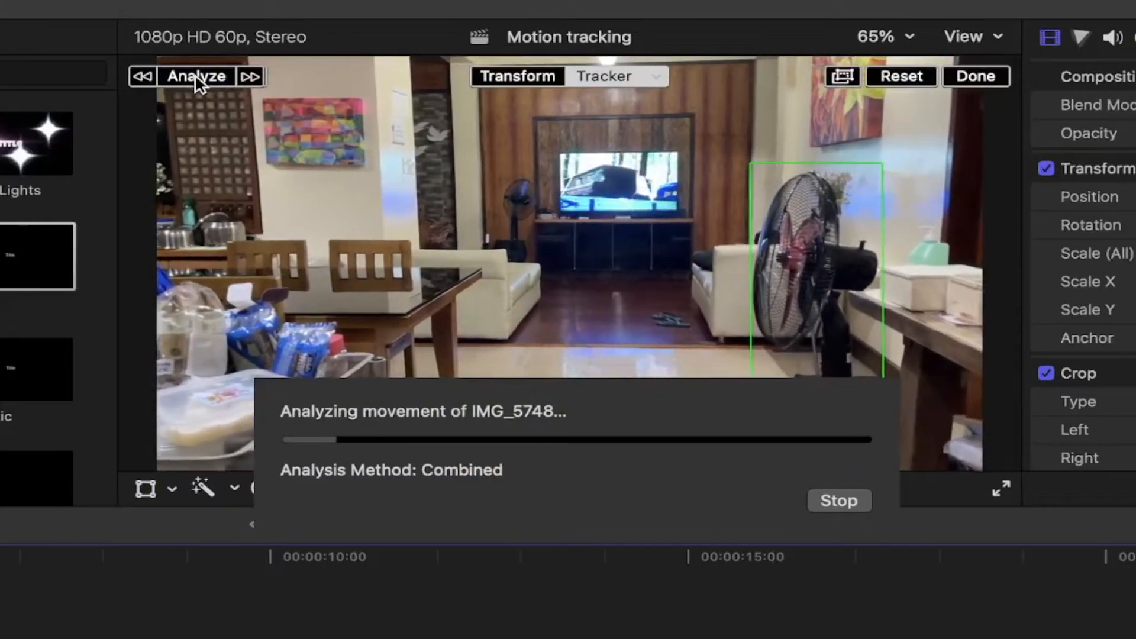